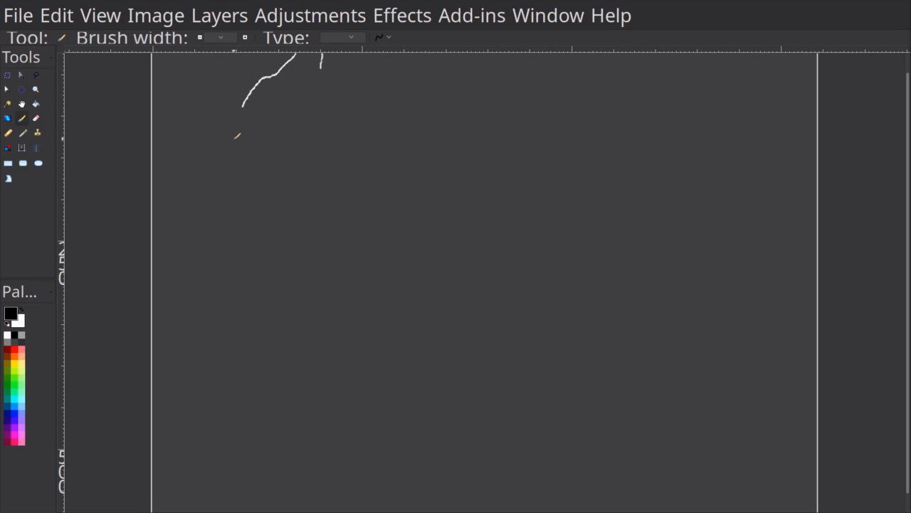
Step: Undo the last change before showing the Layers panel with Layer 5 through Background
key(ctrl+z)
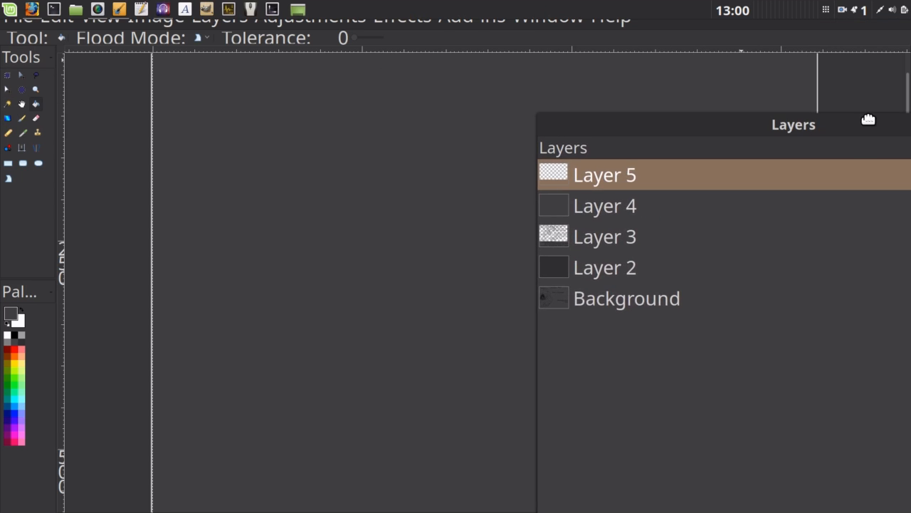
Step: Widen the Layers panel and switch off Layer 4's visibility, leaving the canvas transparent
drag(793, 124, 675, 74)
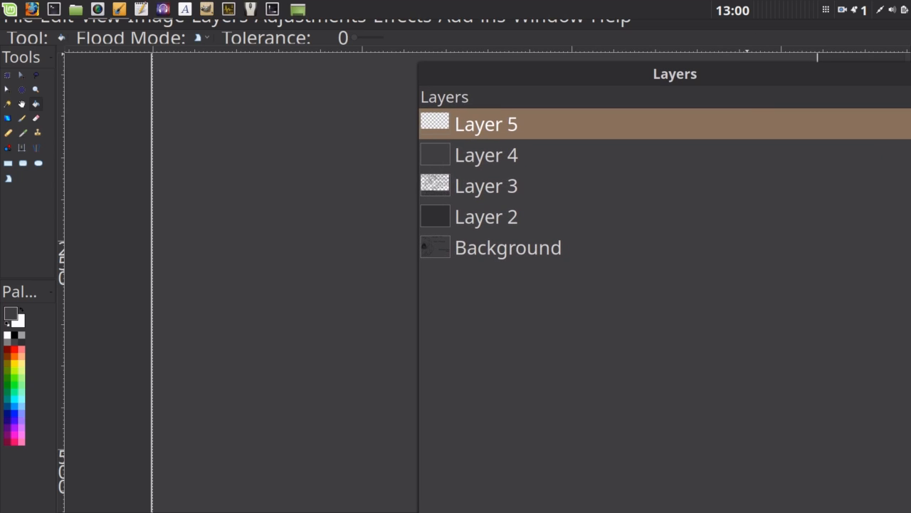
mouse_move(853, 135)
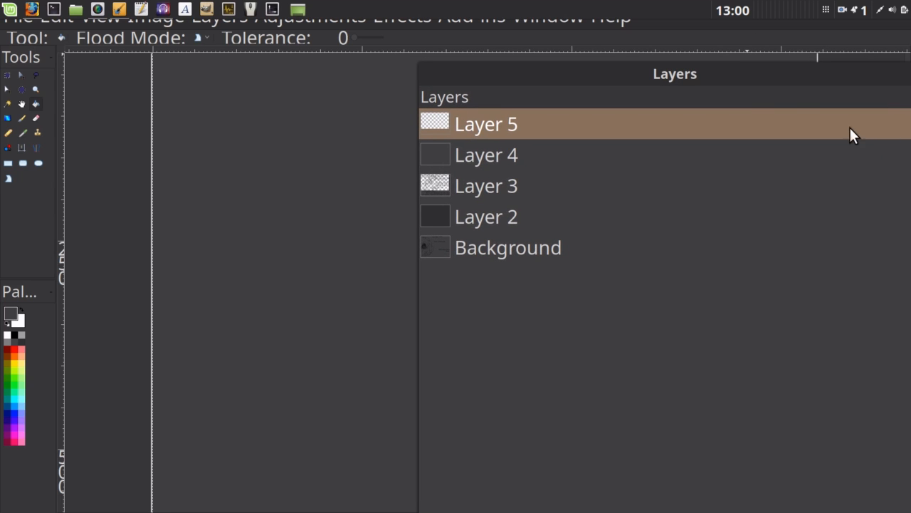
mouse_move(853, 70)
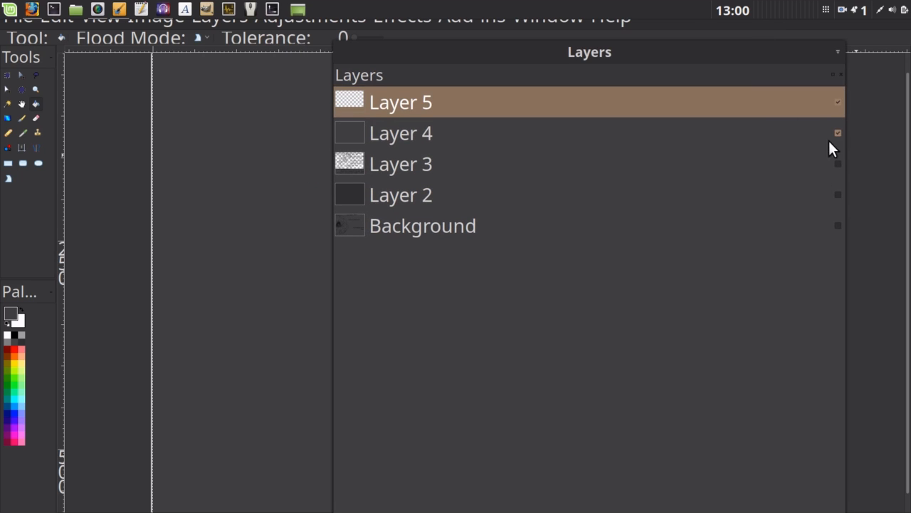
click(400, 163)
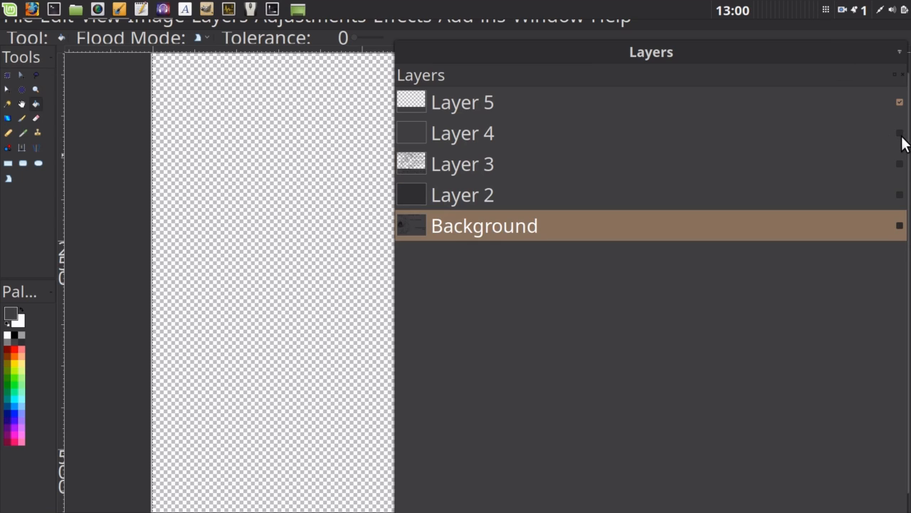
Step: Make Layer 4 active for the black scribbles, briefly checking Background, then back to Layer 4
click(462, 134)
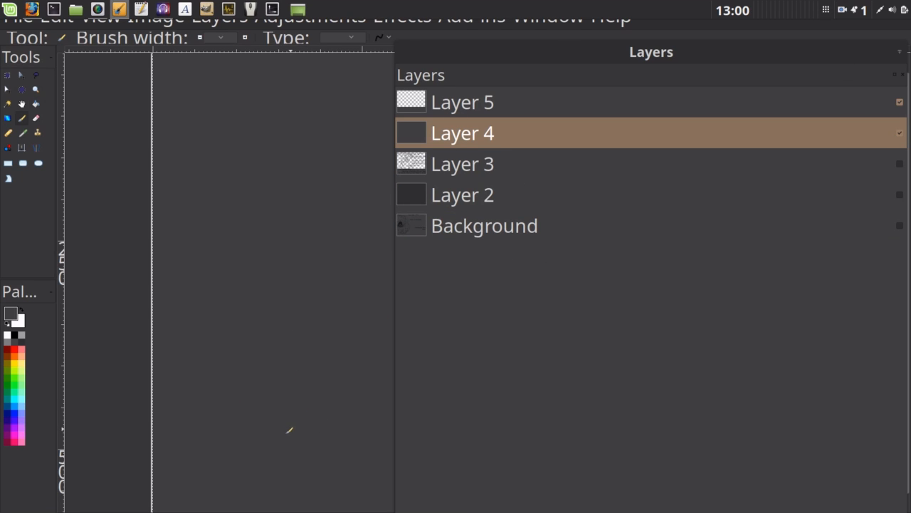
mouse_move(64, 225)
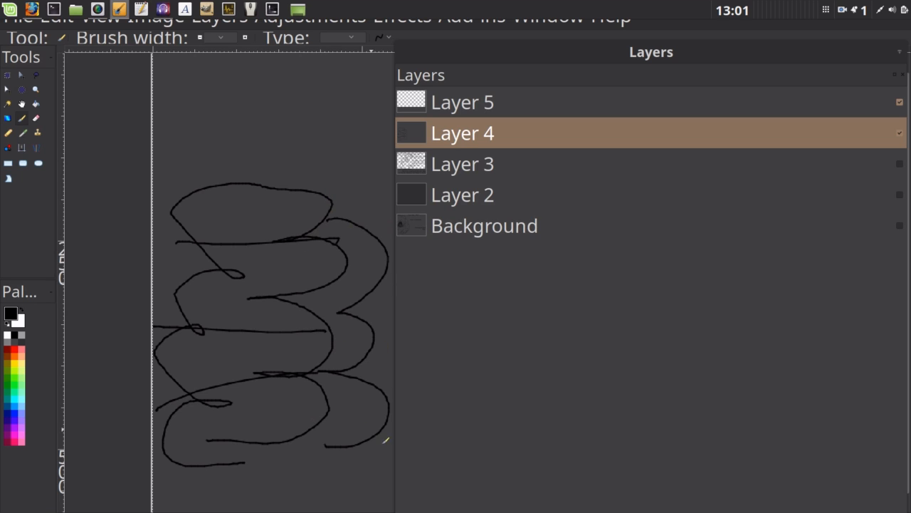
mouse_move(222, 225)
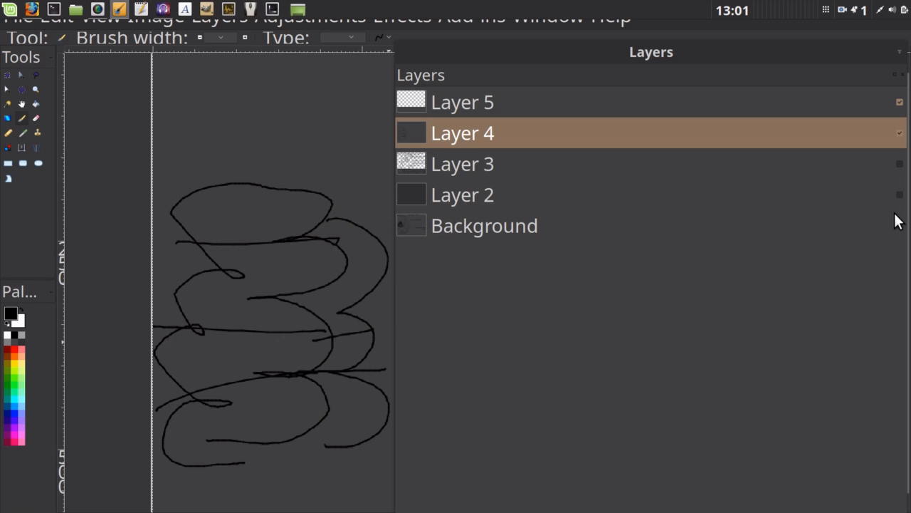
click(485, 225)
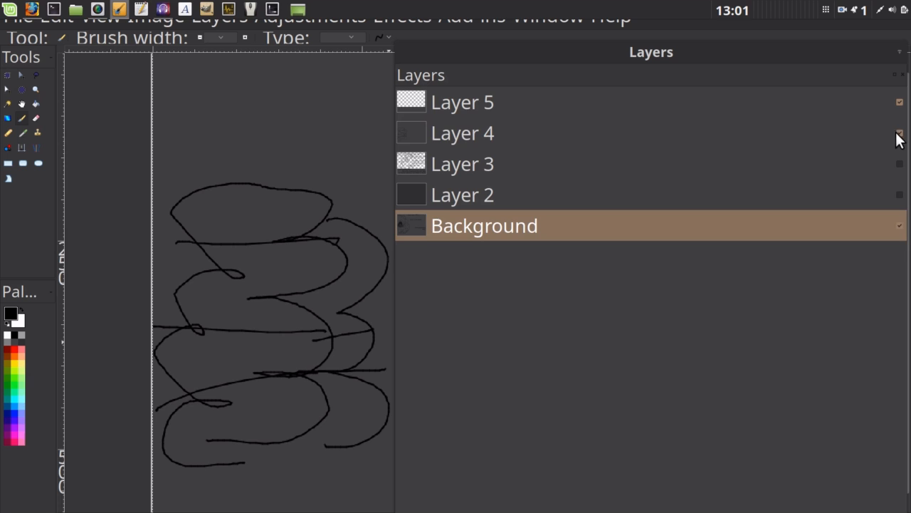
click(461, 132)
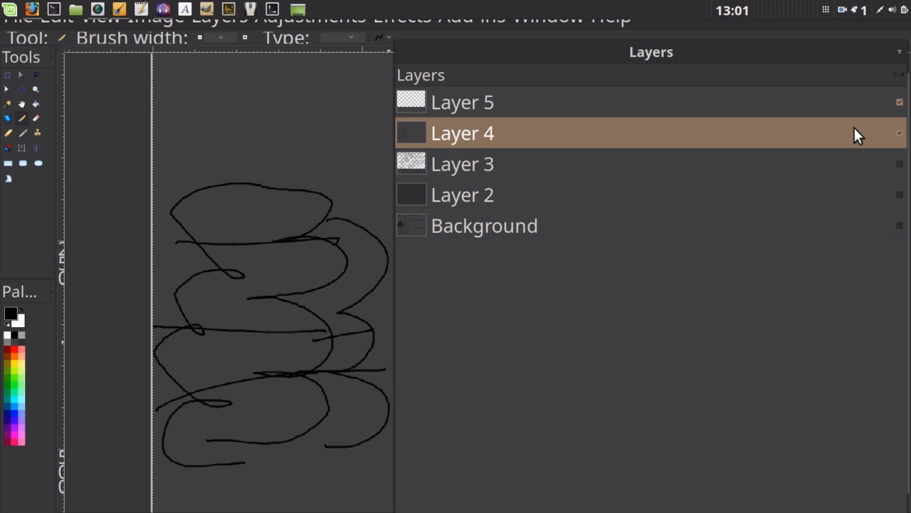
mouse_move(536, 58)
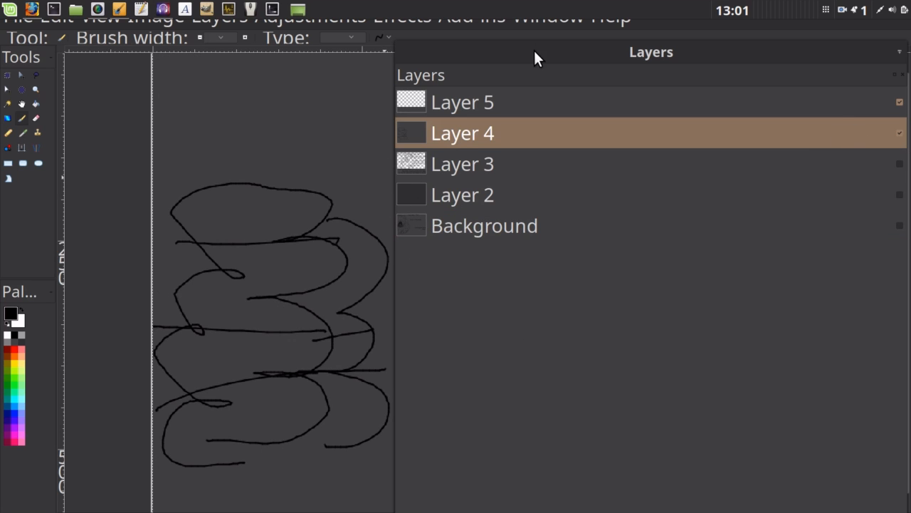
Step: Move the layer list aside to clear the canvas for the long black strokes
drag(651, 51, 846, 42)
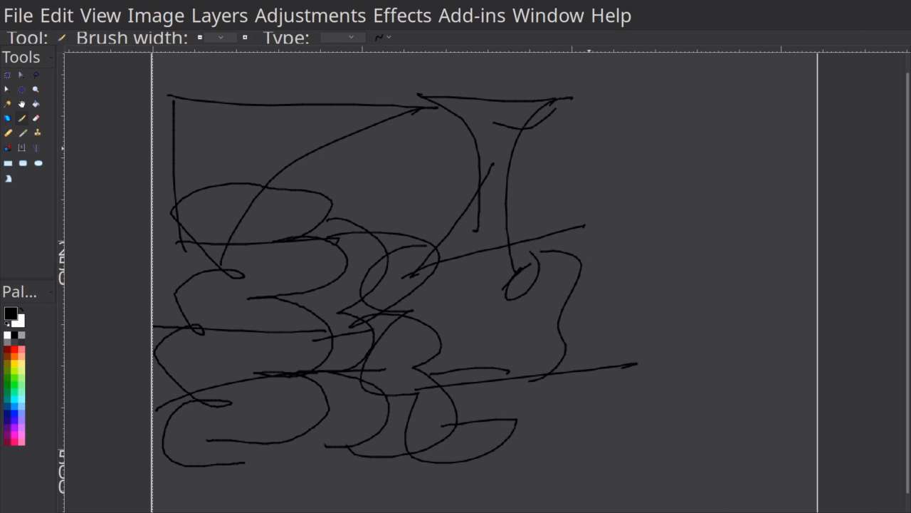
mouse_move(547, 197)
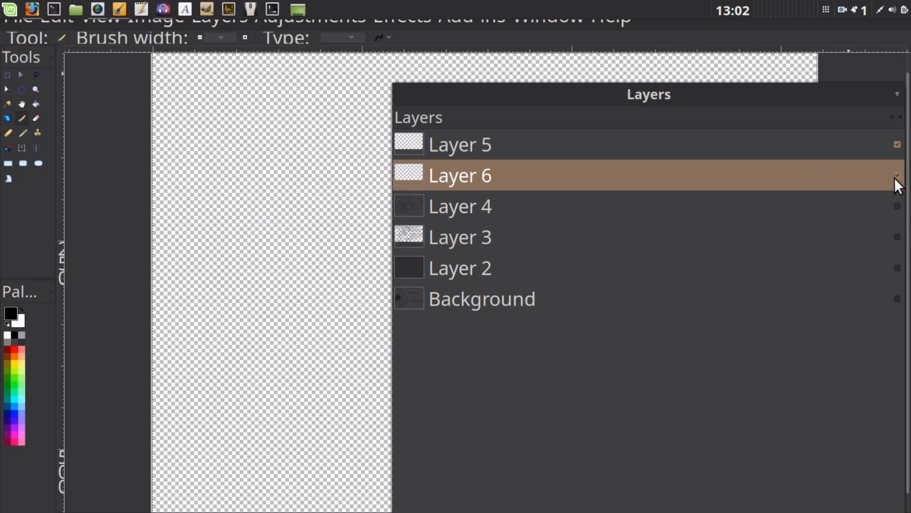
Step: Park the layer list at the right edge and flip through Background, Layer 2 and Layer 4
click(460, 205)
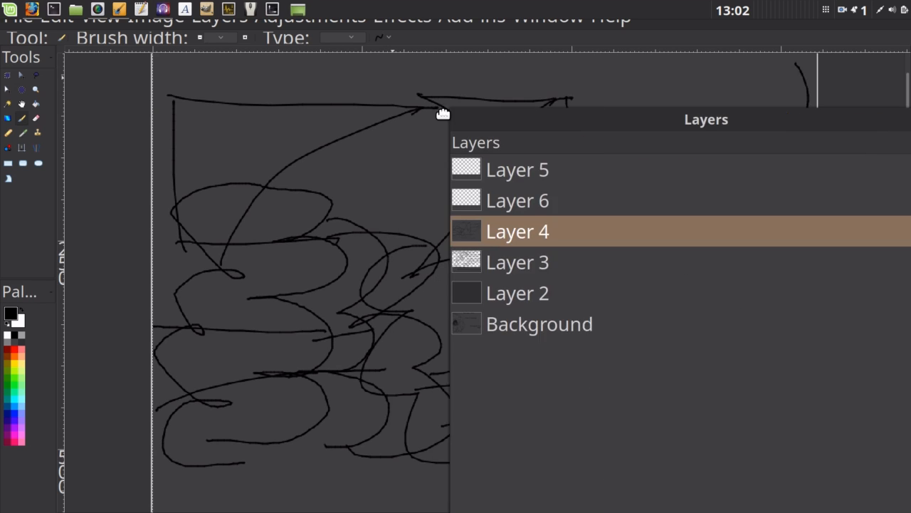
drag(707, 119, 655, 76)
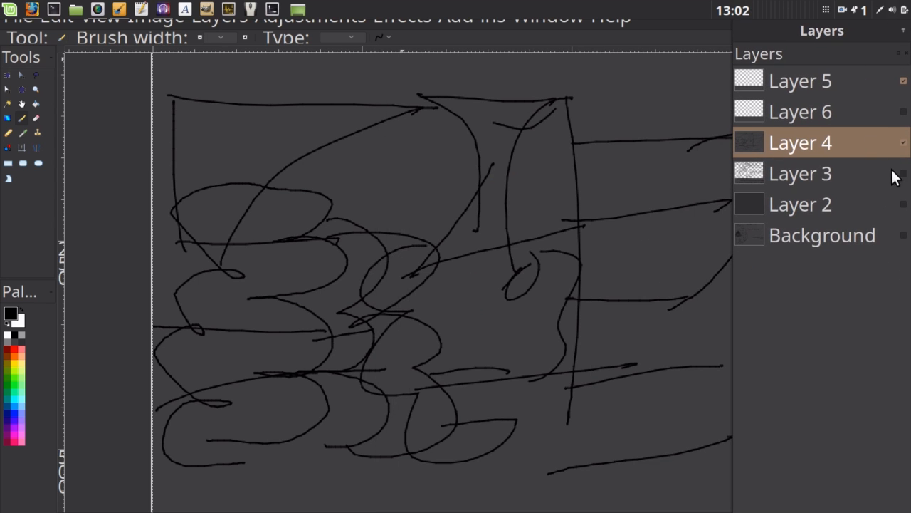
click(801, 79)
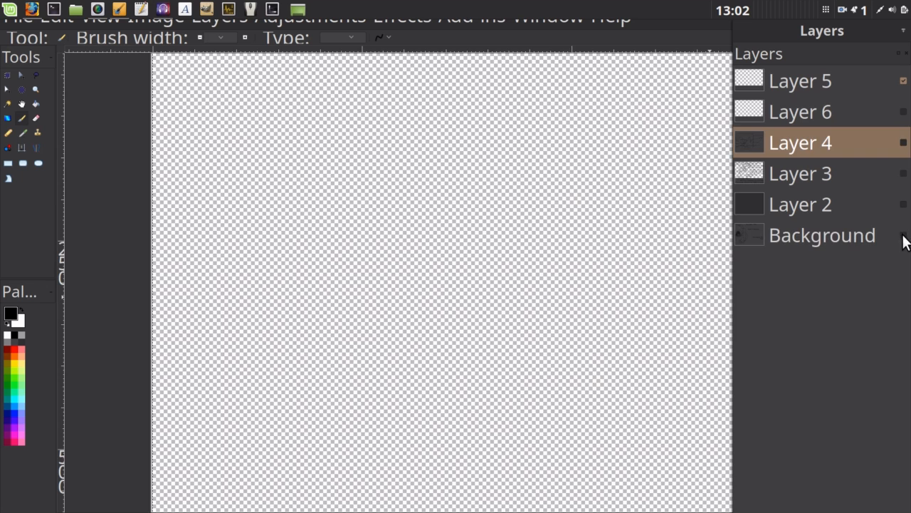
click(822, 235)
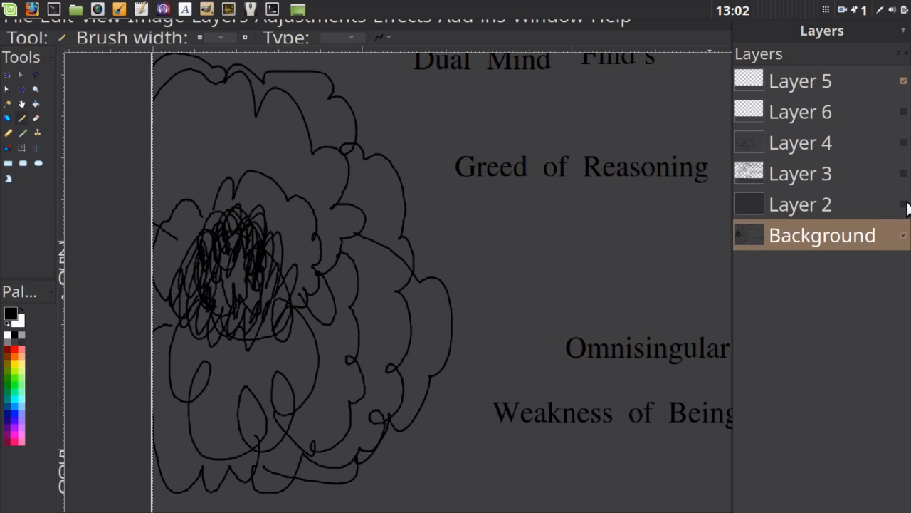
click(800, 205)
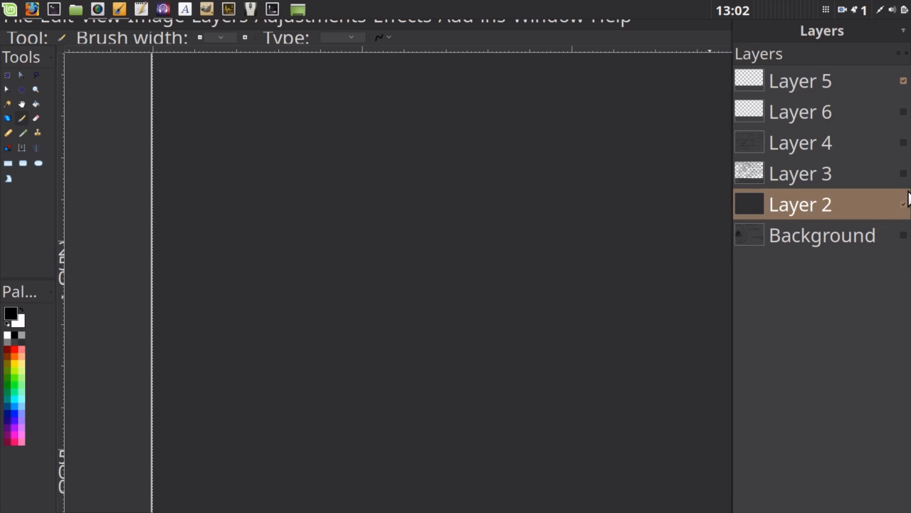
click(800, 142)
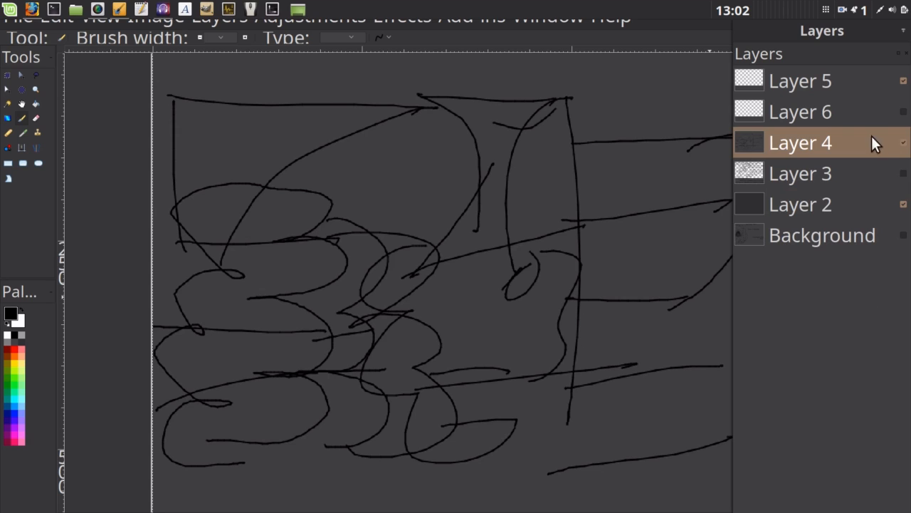
mouse_move(839, 136)
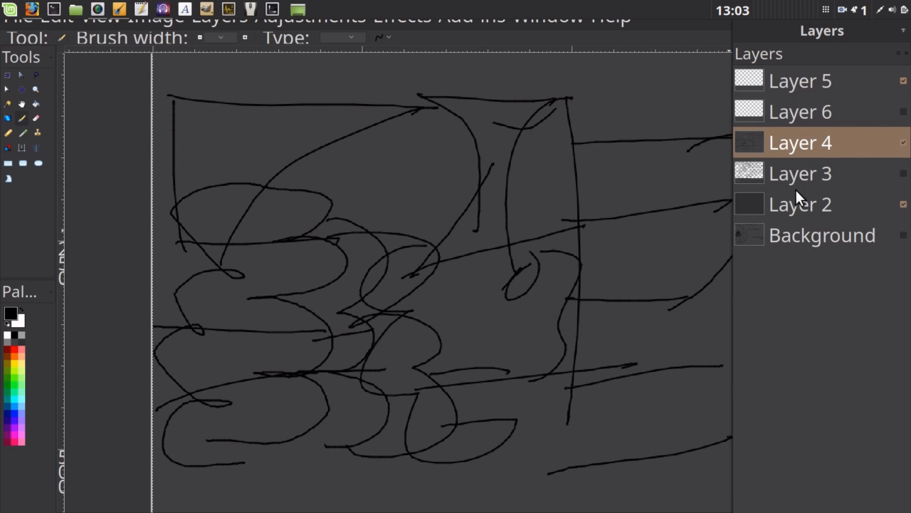
mouse_move(838, 178)
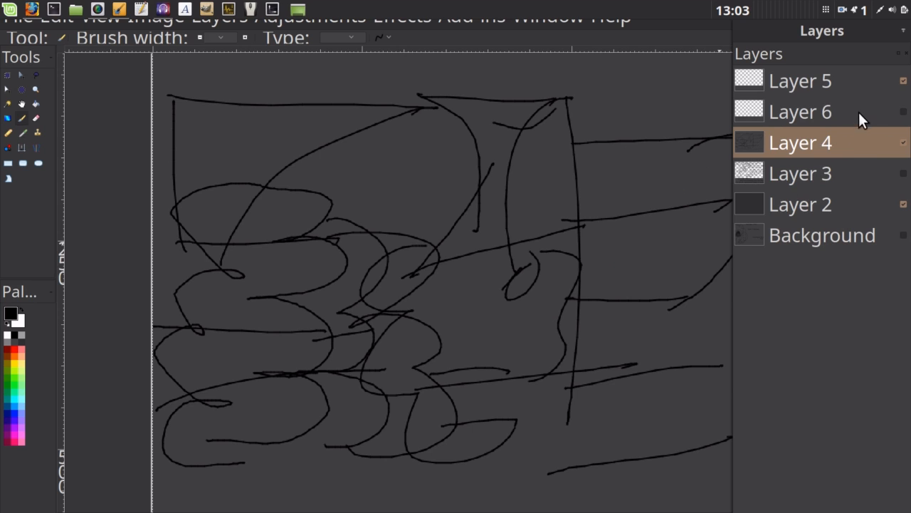
Step: Check Layer 5 and Layer 4 again, then settle on Layer 2 and the layer above it
click(801, 80)
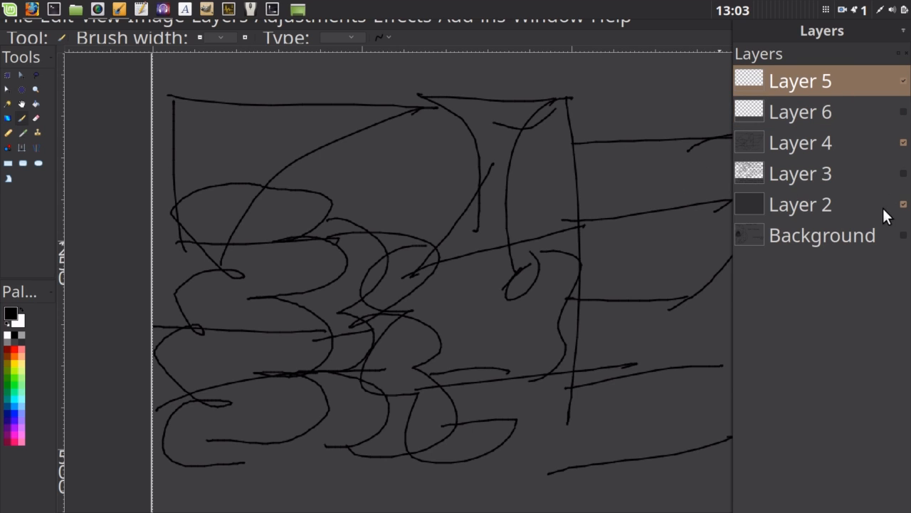
mouse_move(875, 148)
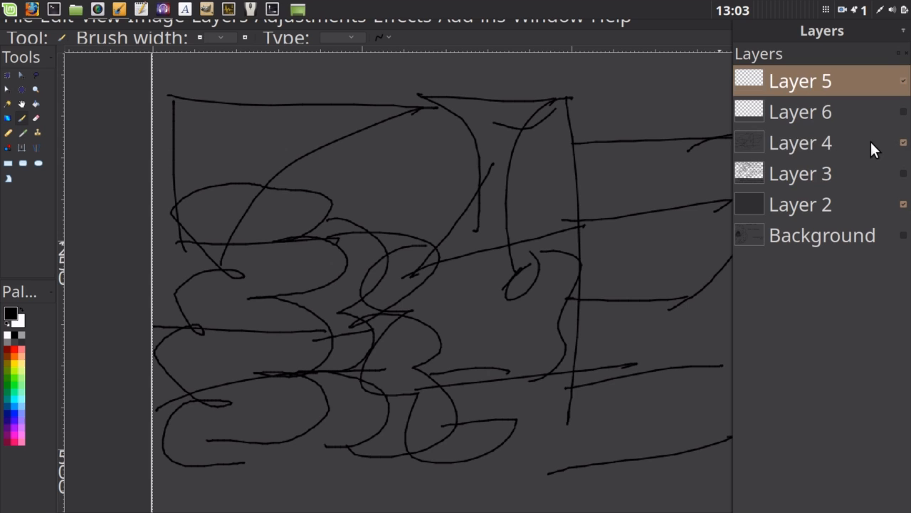
click(801, 142)
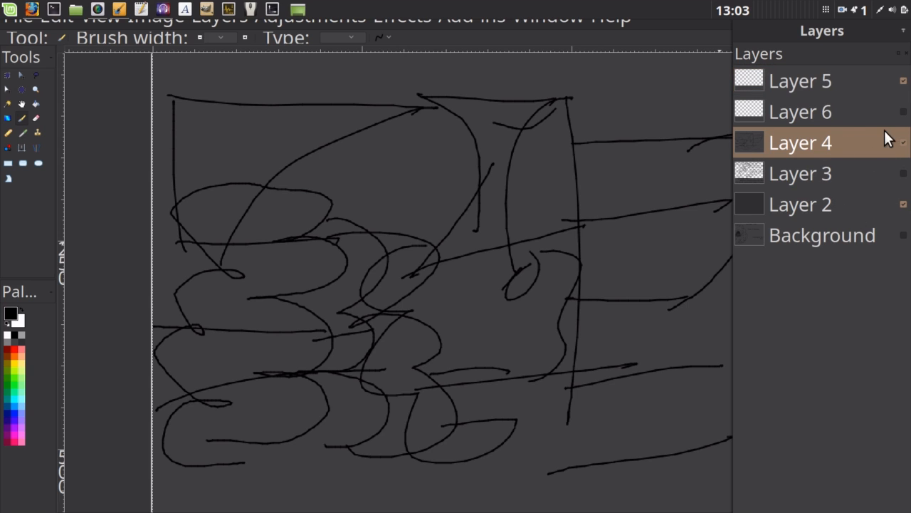
mouse_move(776, 7)
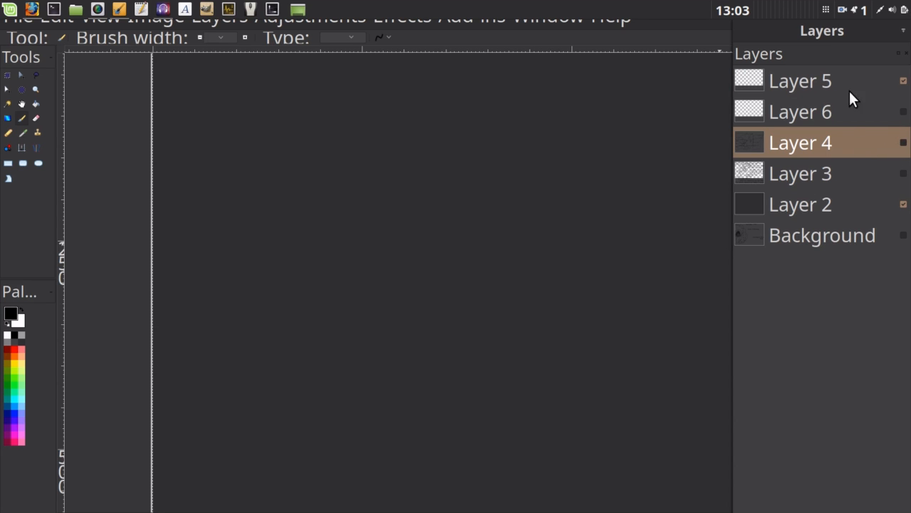
click(800, 205)
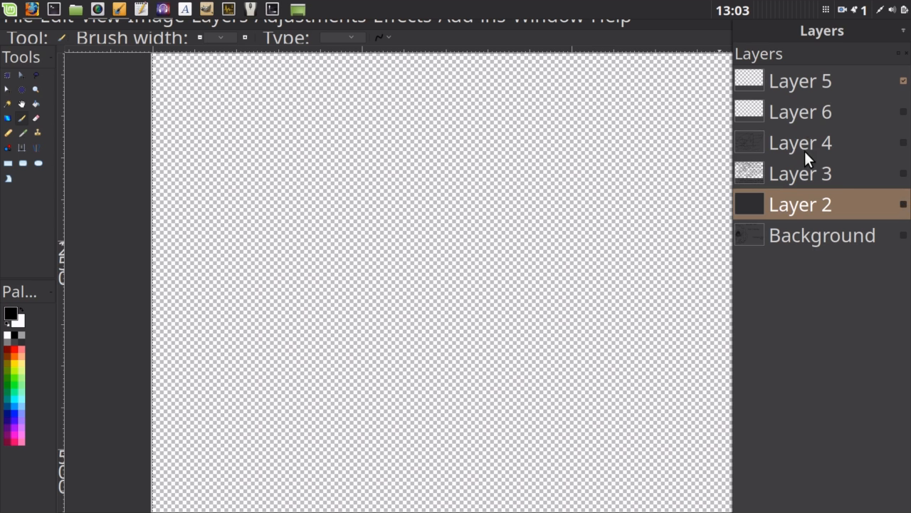
click(801, 111)
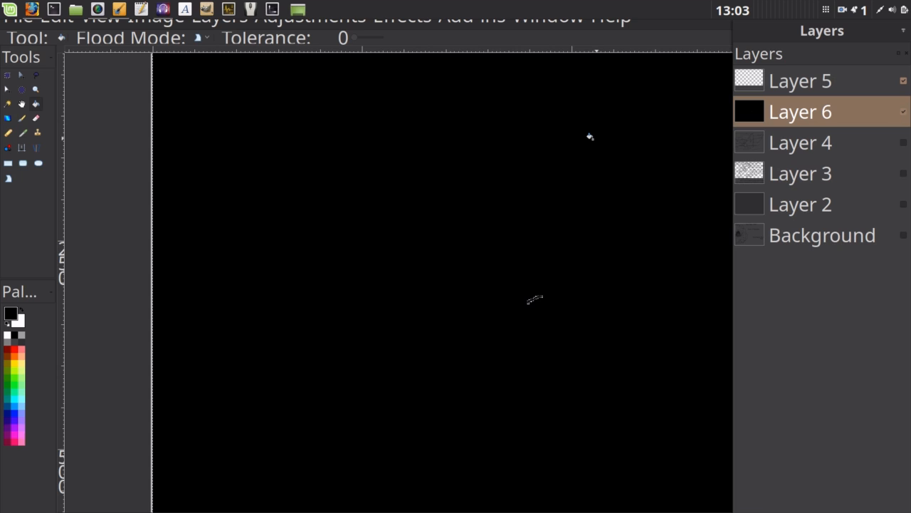
mouse_move(590, 156)
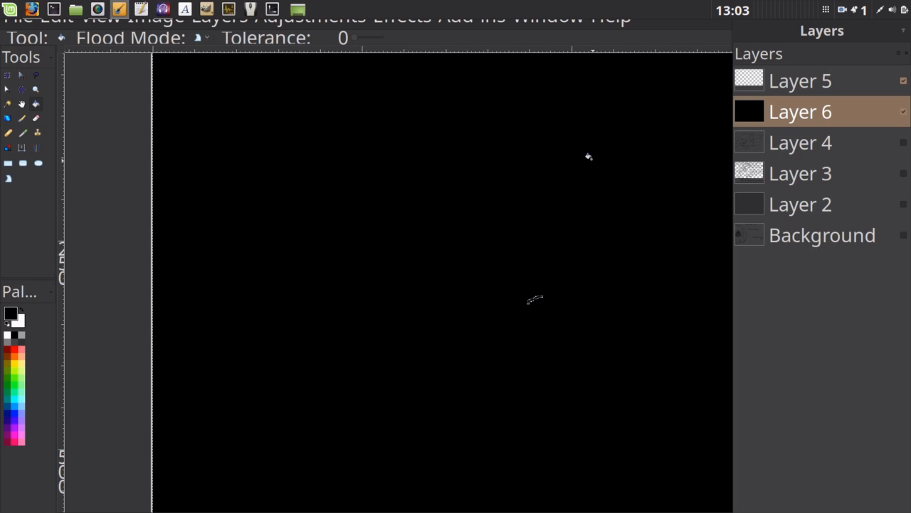
mouse_move(578, 188)
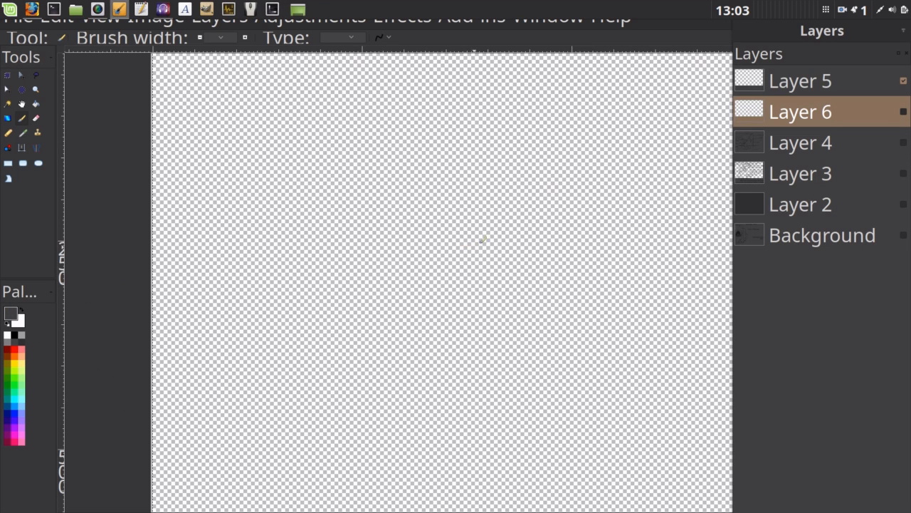
click(9, 119)
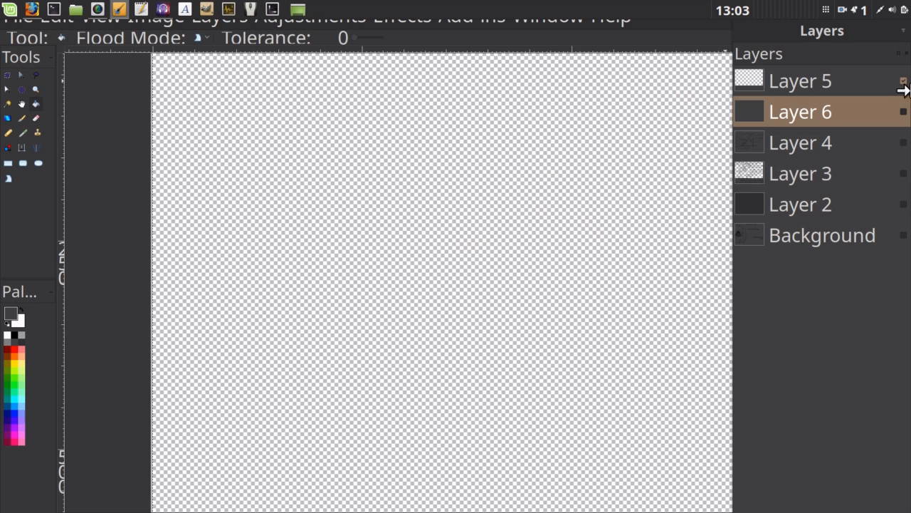
click(800, 80)
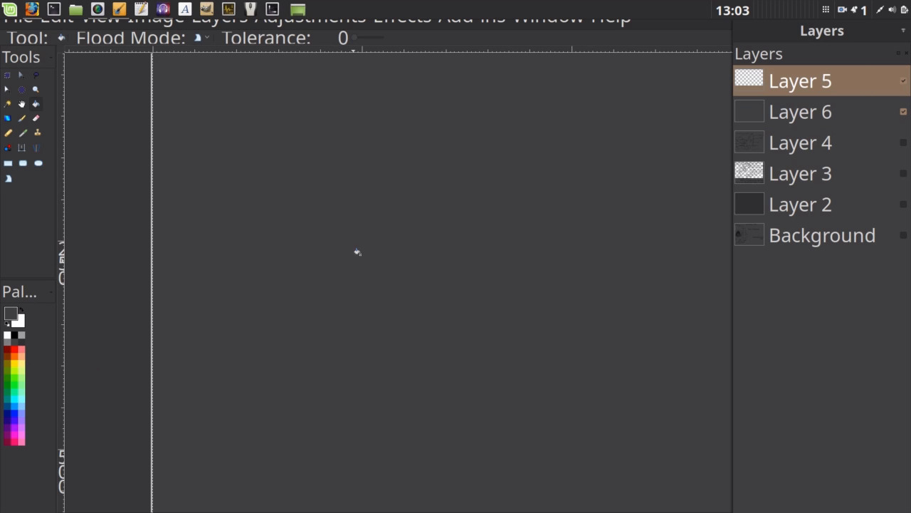
mouse_move(7, 336)
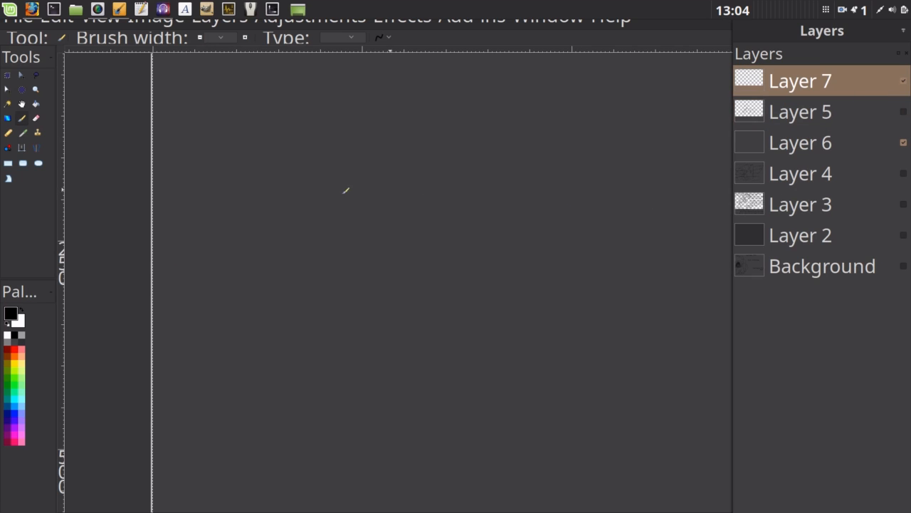
drag(293, 174, 326, 249)
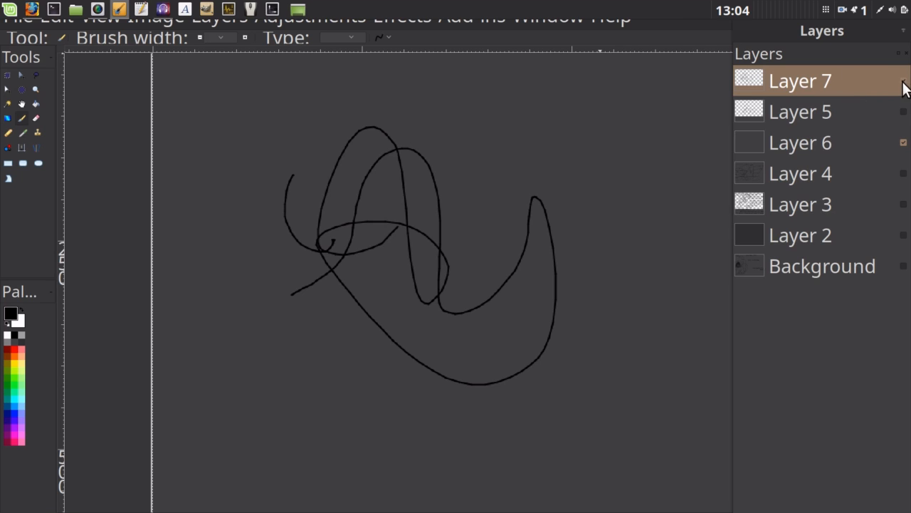
mouse_move(860, 13)
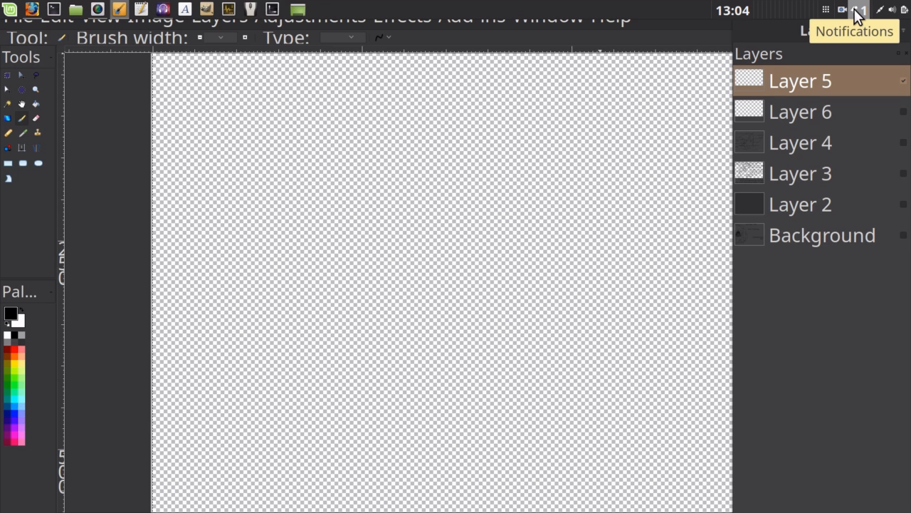
click(903, 111)
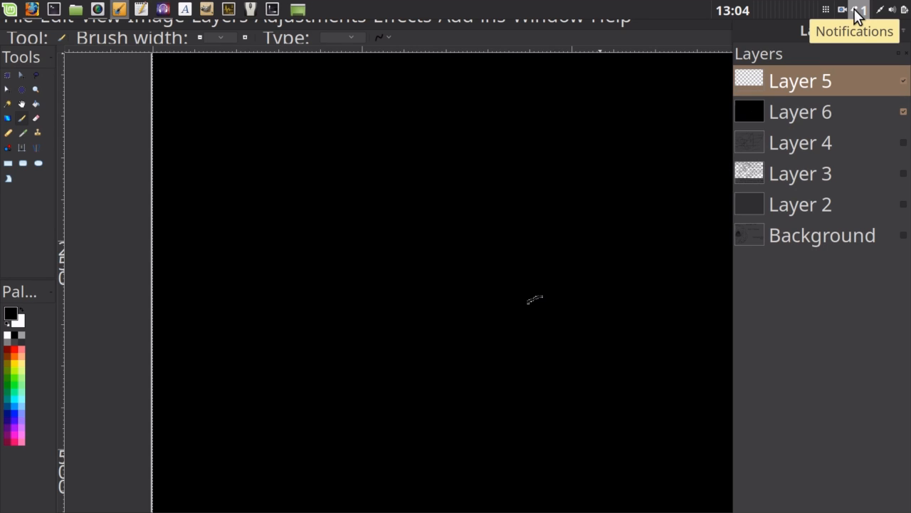
click(905, 111)
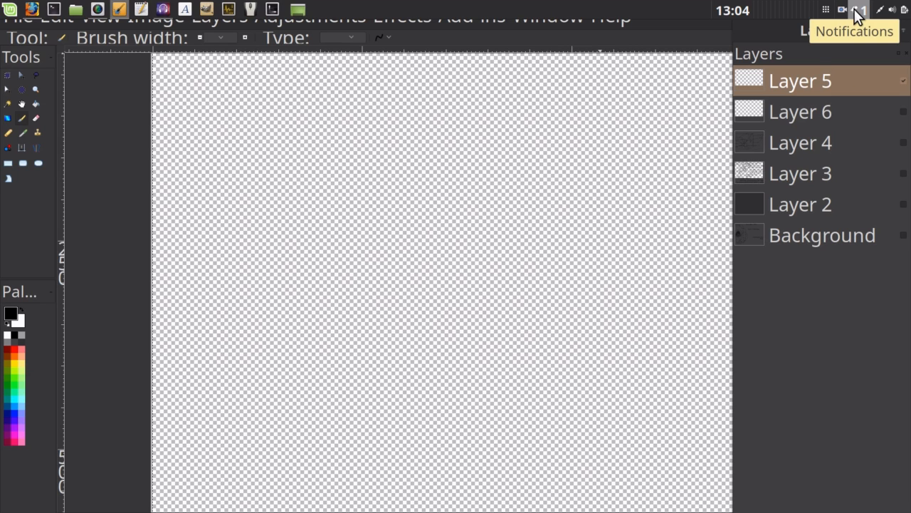
click(801, 111)
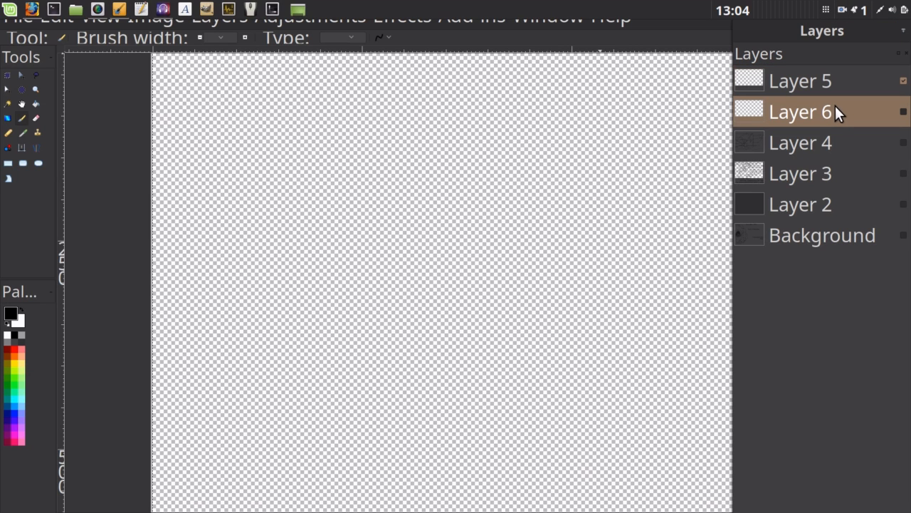
mouse_move(737, 125)
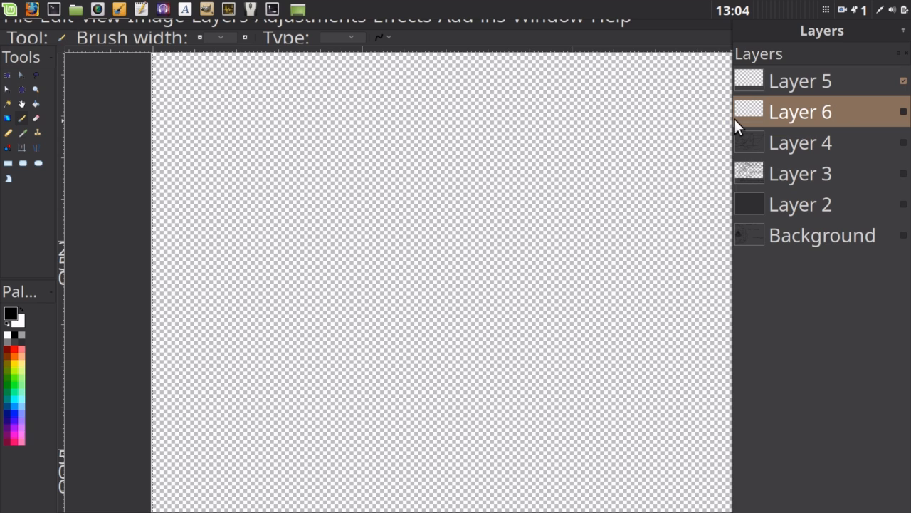
mouse_move(900, 99)
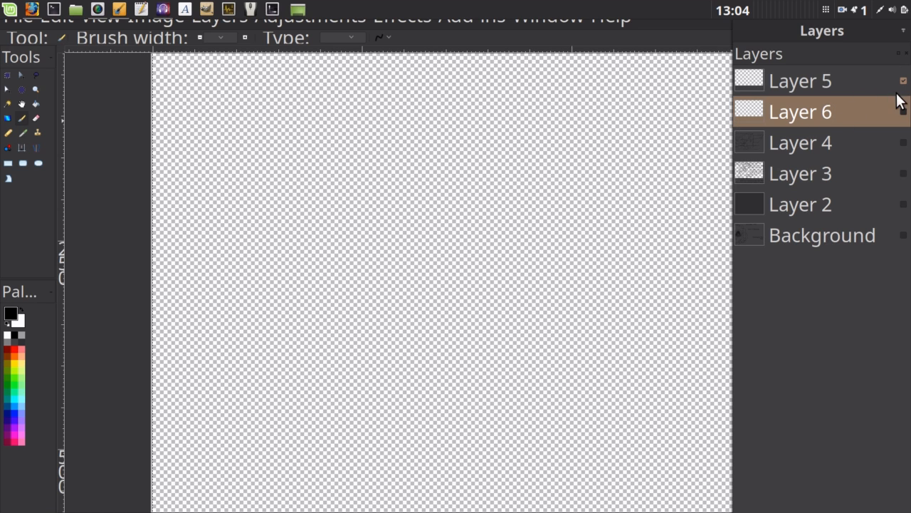
mouse_move(883, 119)
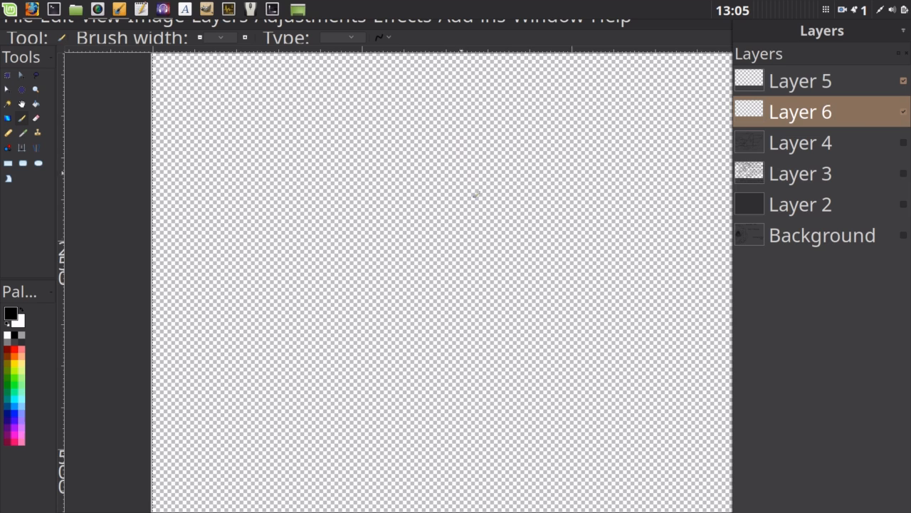
mouse_move(900, 208)
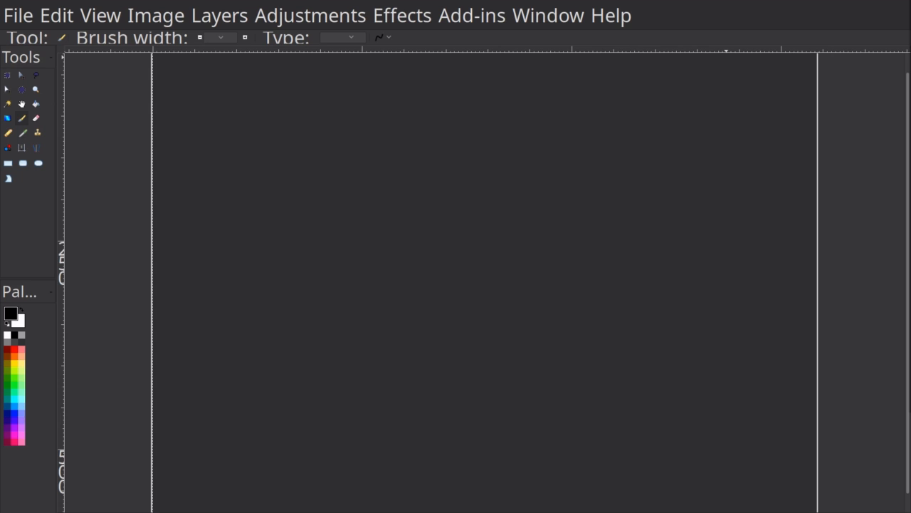
mouse_move(528, 37)
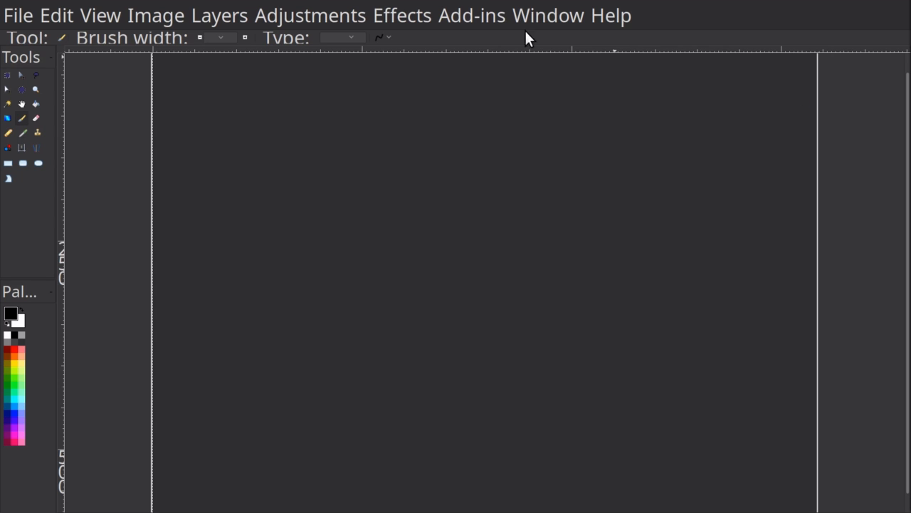
mouse_move(398, 177)
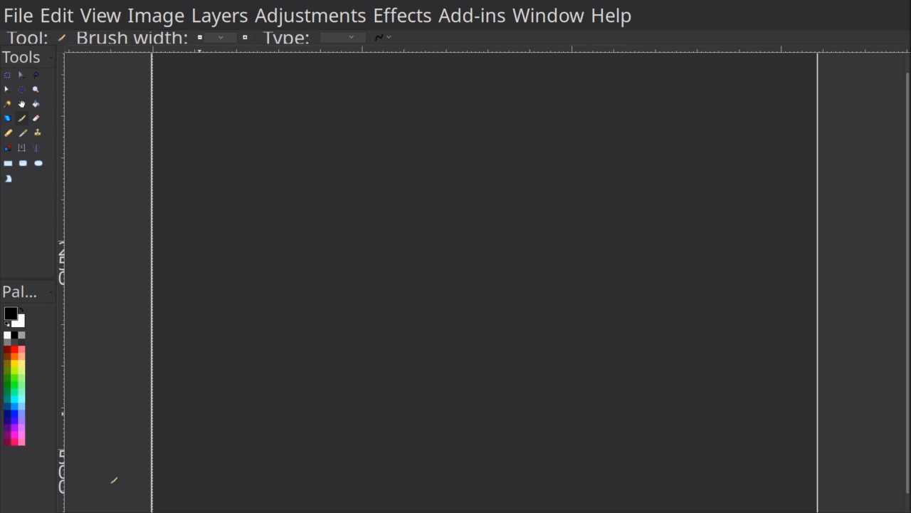
Step: Draw a large black cloud shape on the left and lines linking it to the second cloud
drag(269, 114, 277, 150)
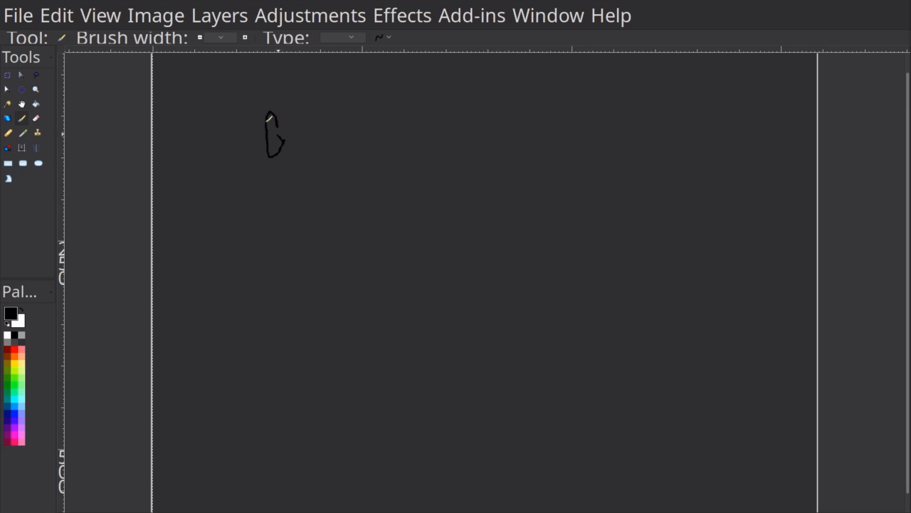
drag(270, 114, 211, 299)
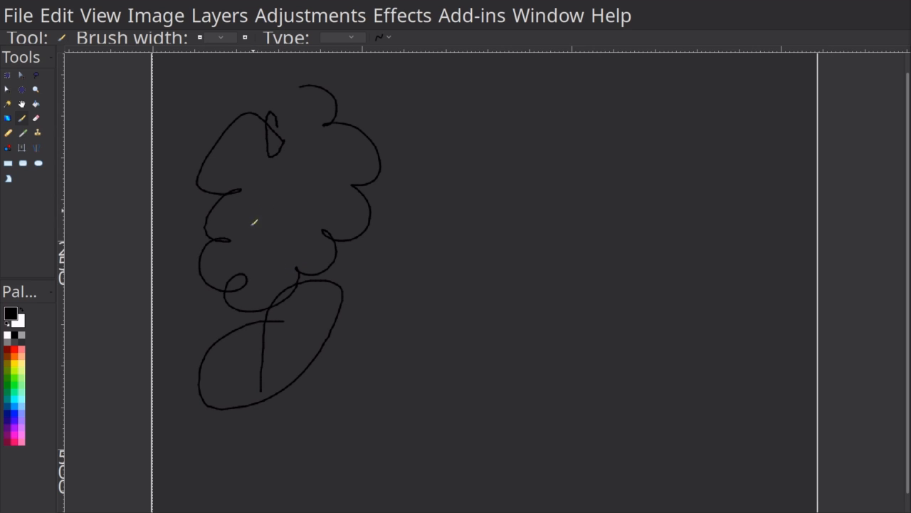
mouse_move(542, 97)
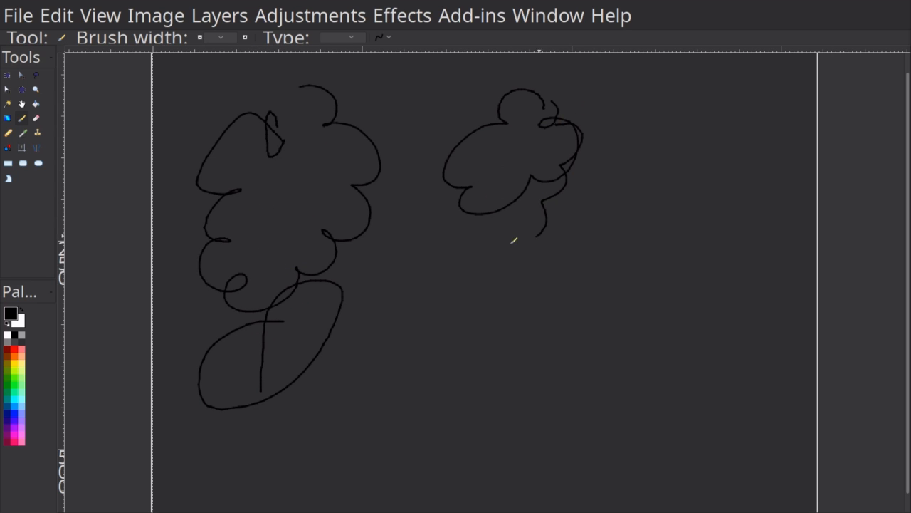
drag(406, 102, 297, 388)
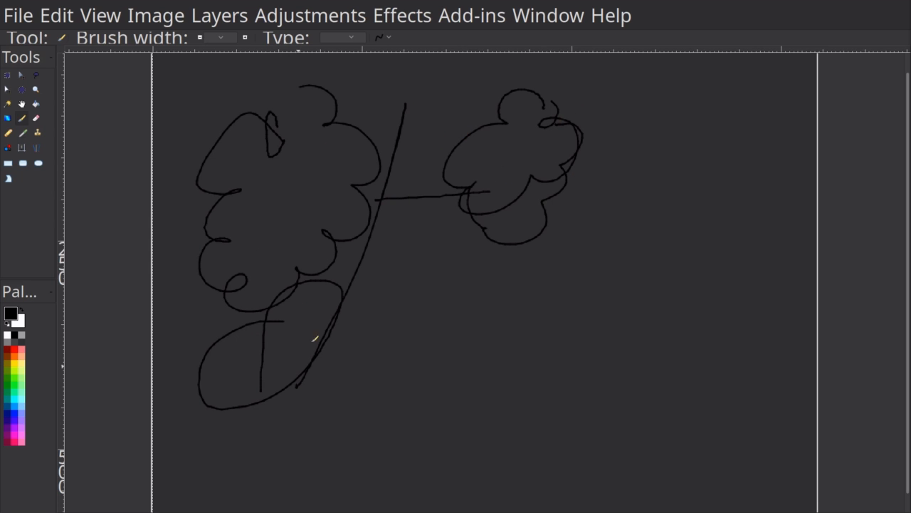
mouse_move(379, 7)
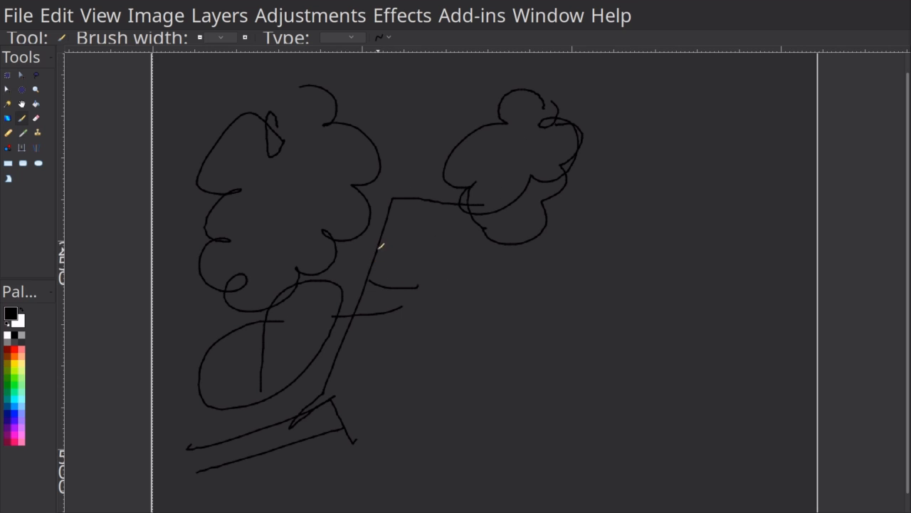
Step: Add a line toward the right cloud and a long curve sweeping to the lower right
drag(373, 260, 529, 206)
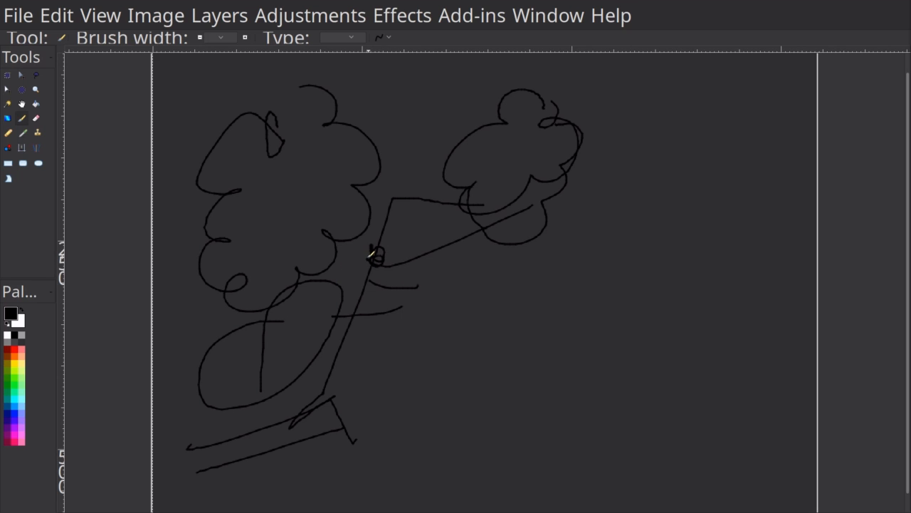
drag(373, 263, 589, 383)
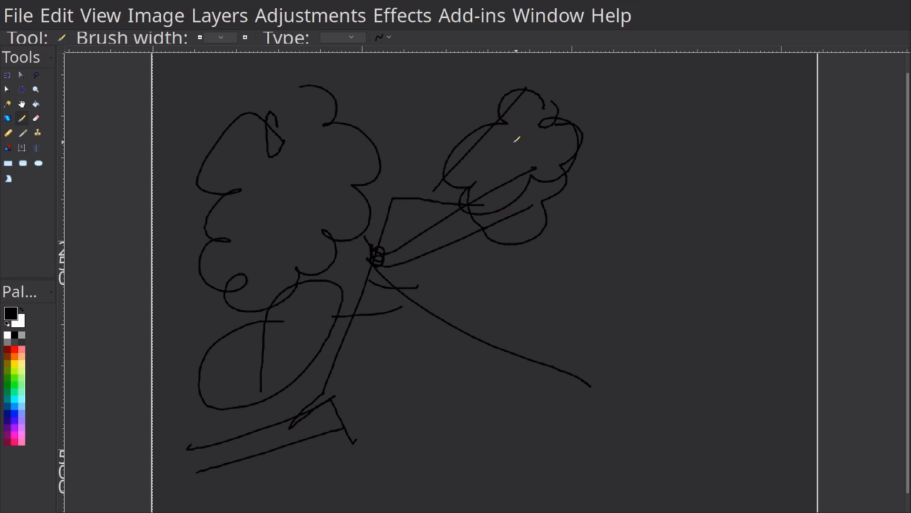